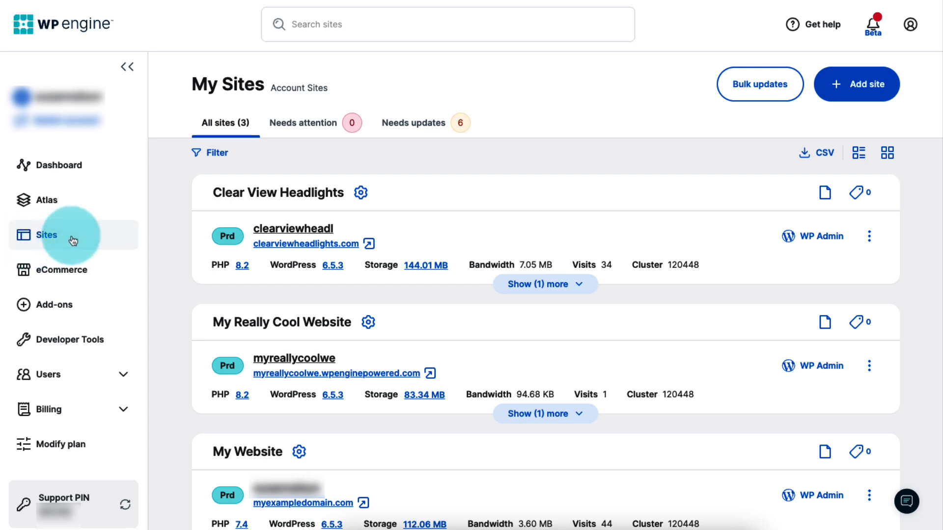
mouse_move(72, 234)
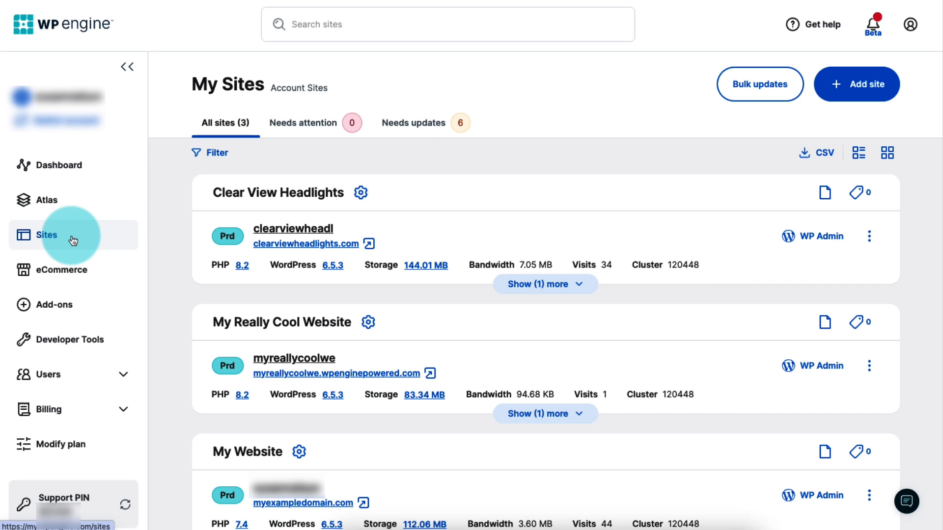
mouse_move(281, 322)
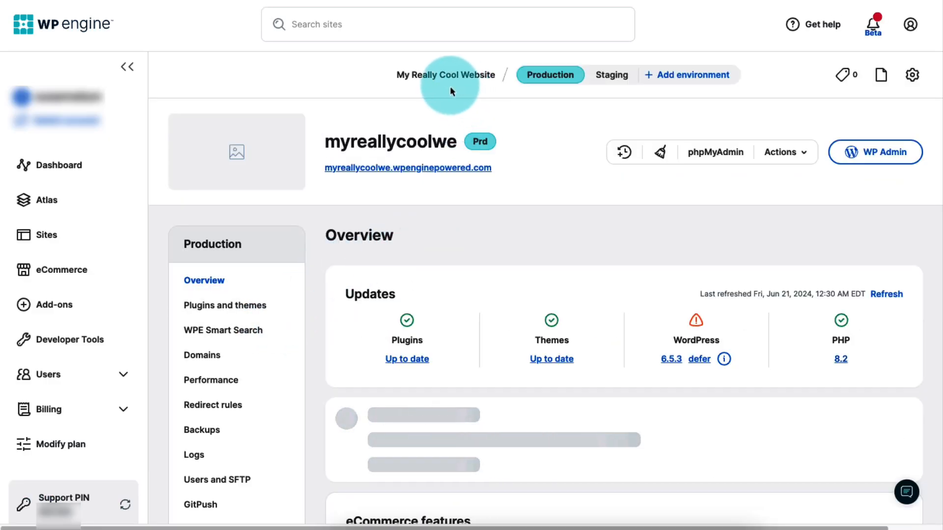
mouse_move(580, 104)
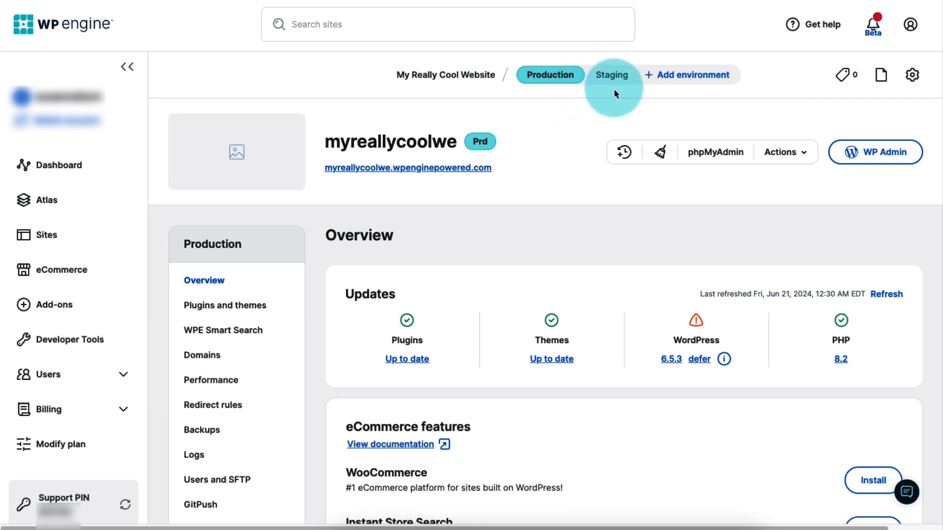
mouse_move(645, 105)
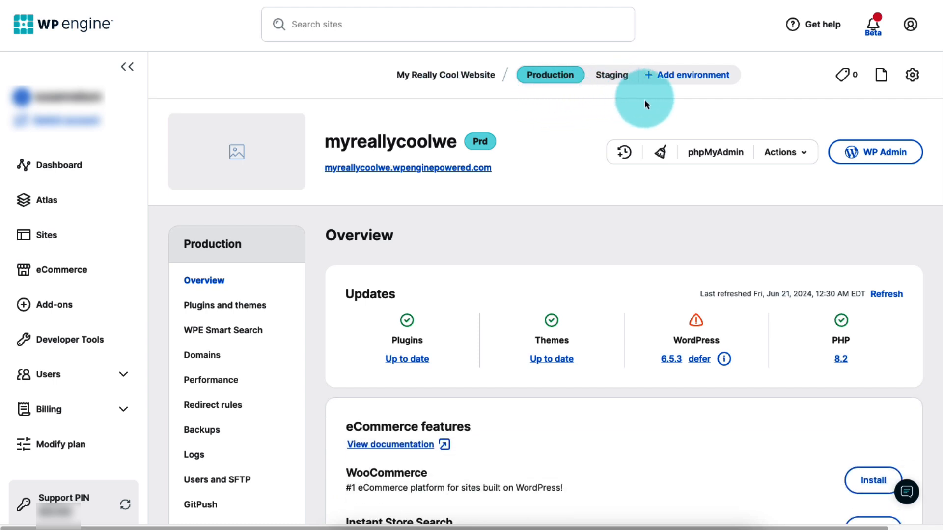
Step: Open the Actions dropdown for the production environment to show the push and pull options
left_click(782, 152)
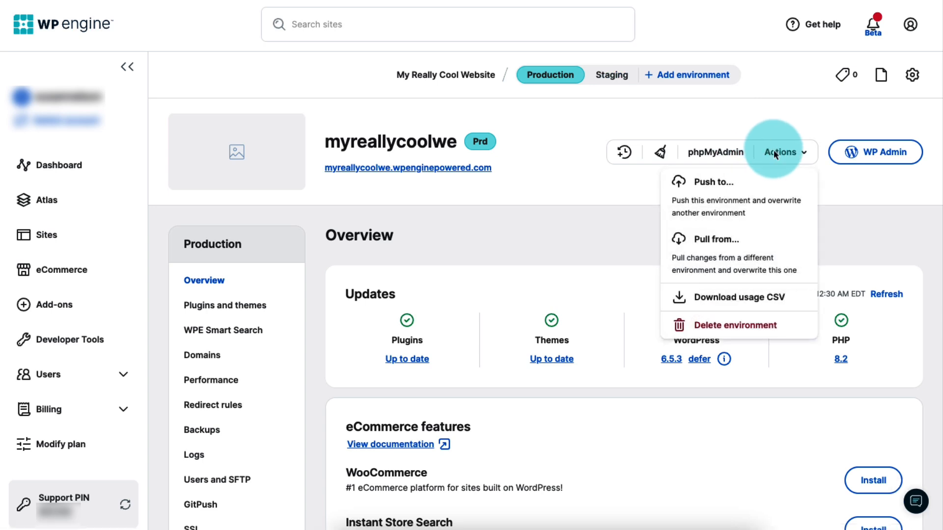
mouse_move(754, 186)
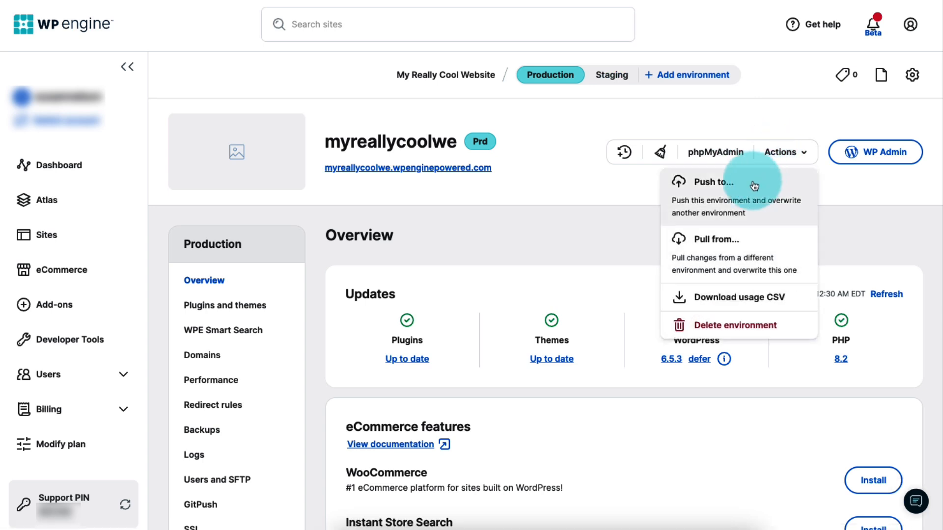
mouse_move(761, 247)
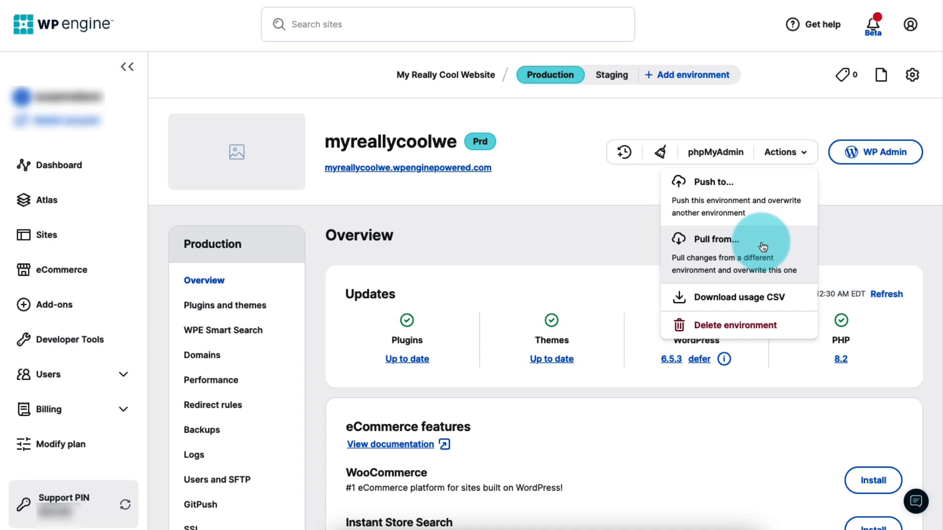
mouse_move(761, 182)
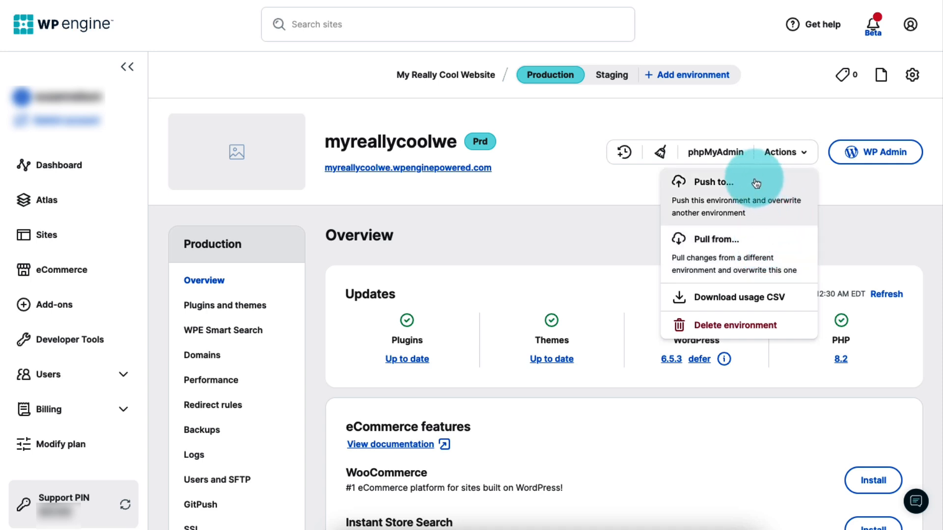
left_click(712, 182)
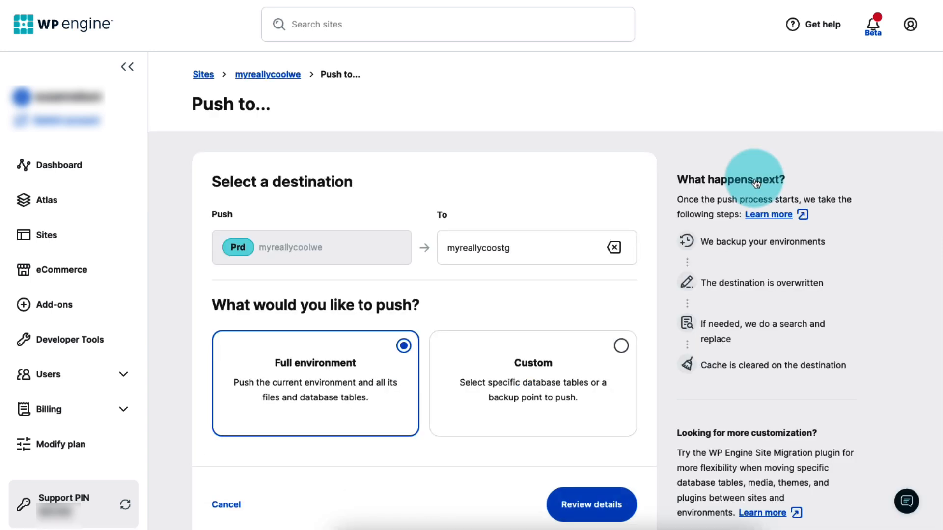
mouse_move(184, 188)
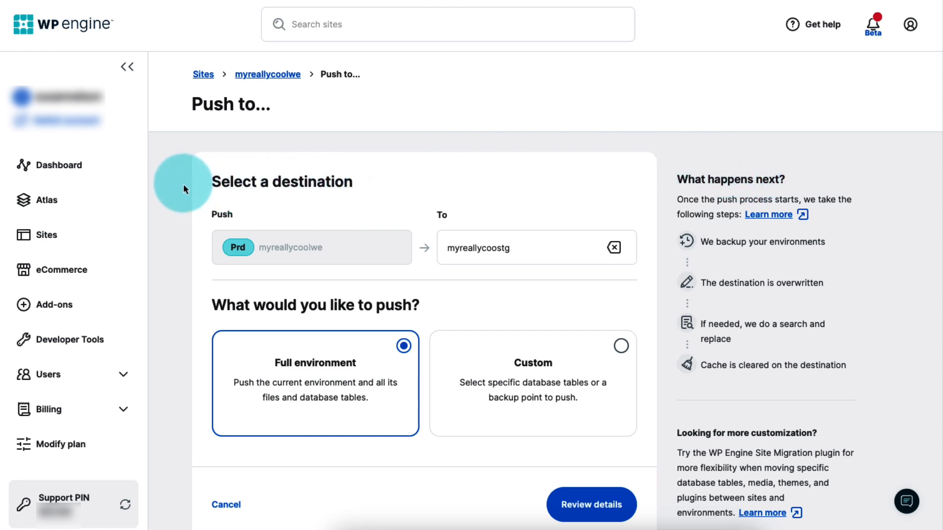
mouse_move(183, 187)
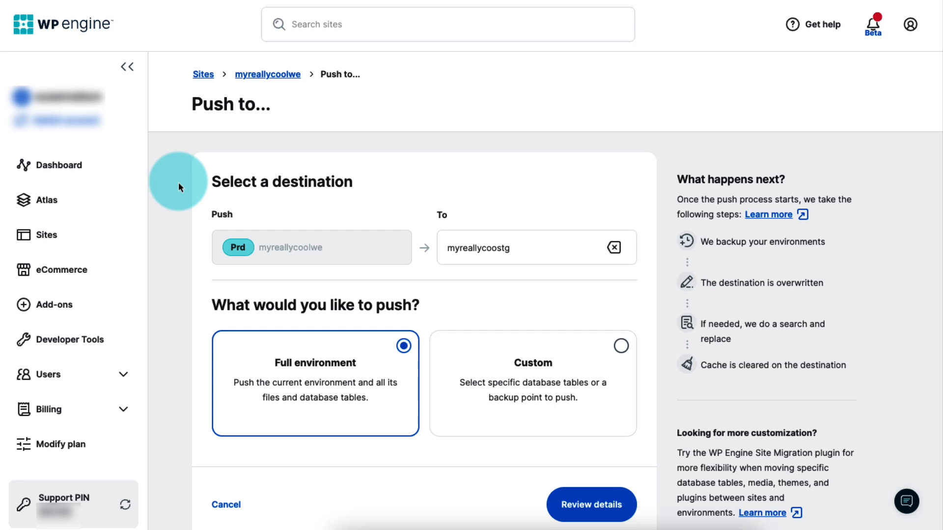
mouse_move(332, 254)
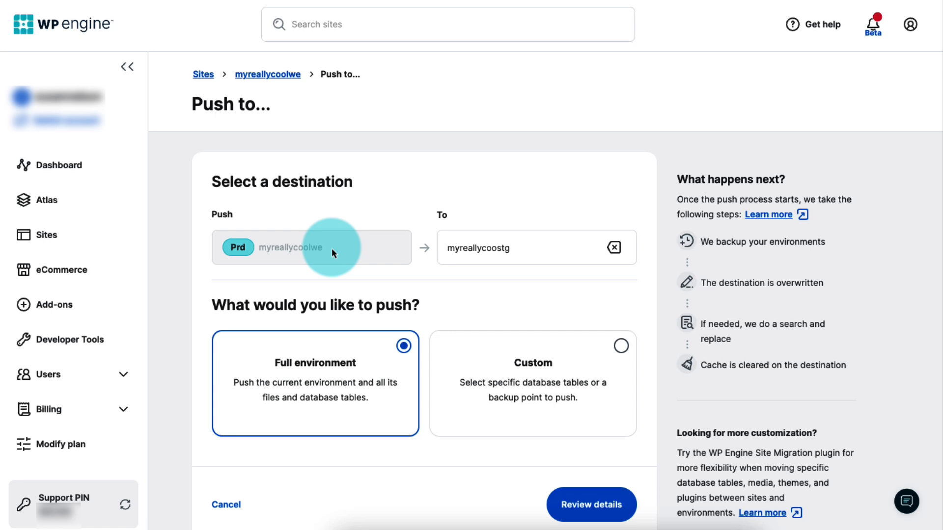
mouse_move(268, 92)
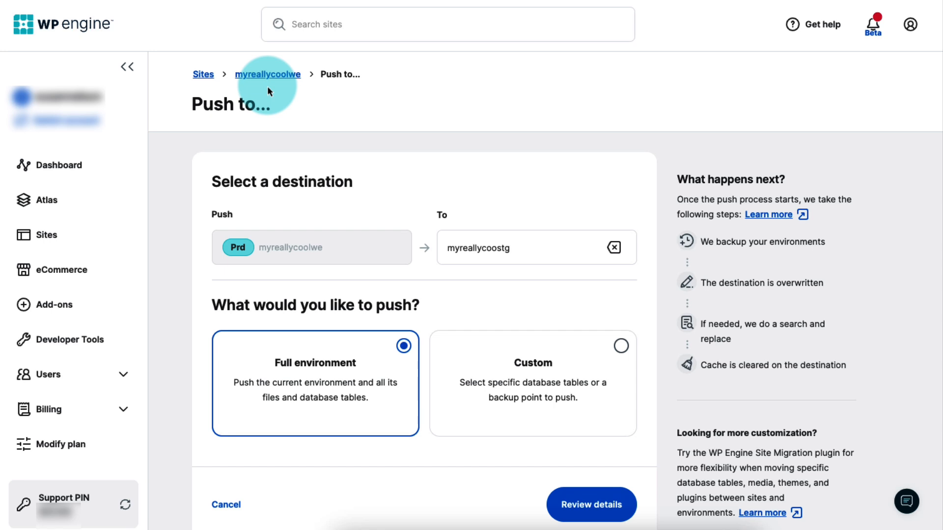
mouse_move(358, 162)
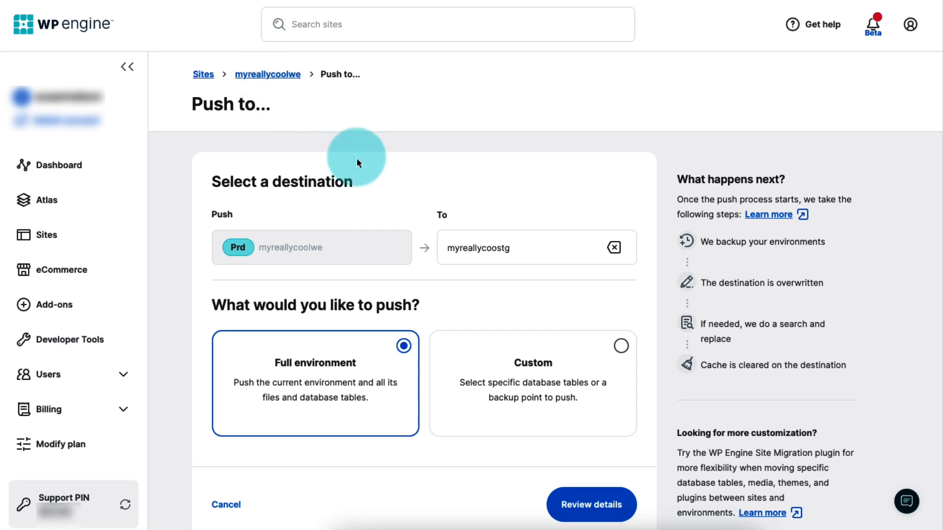
mouse_move(531, 246)
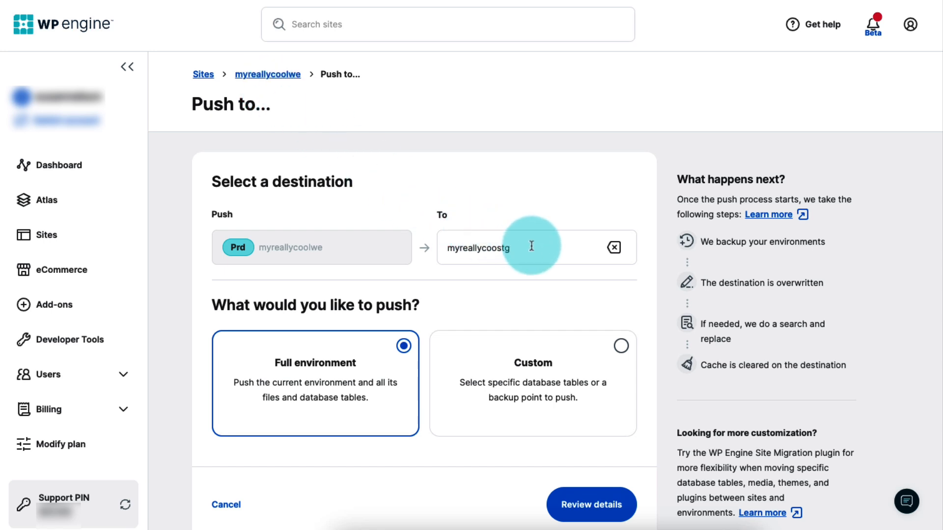
left_click(511, 247)
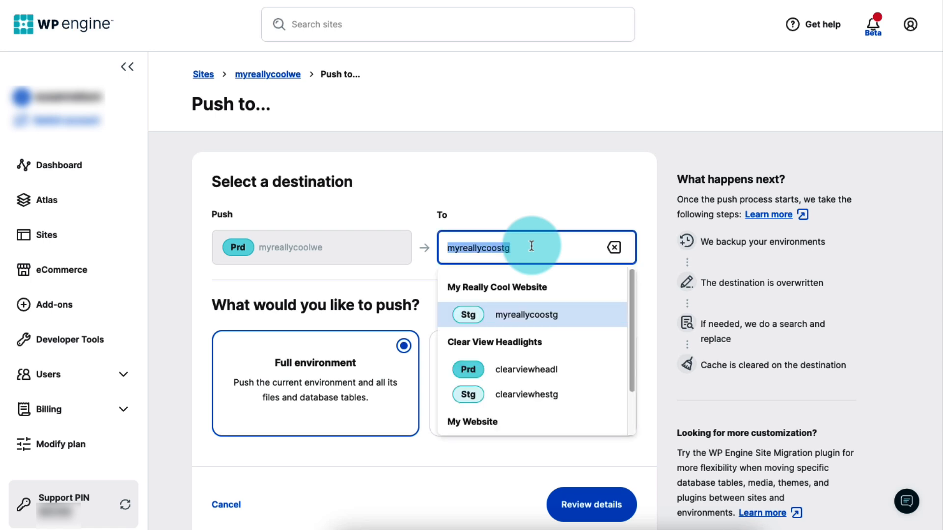
mouse_move(519, 182)
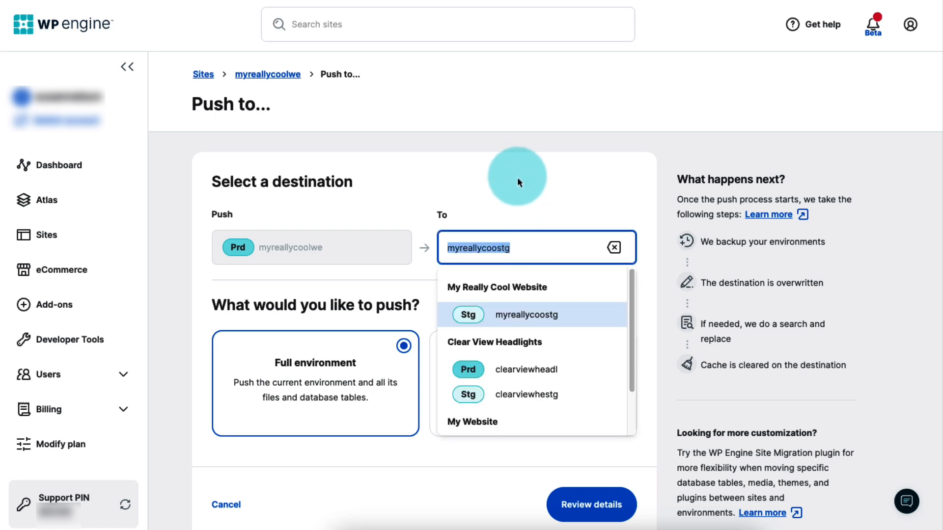
left_click(531, 314)
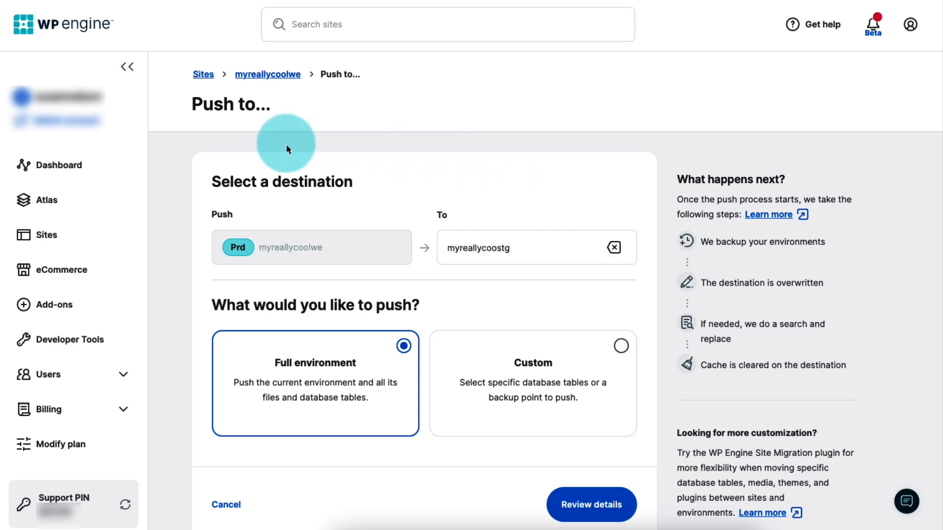
mouse_move(182, 305)
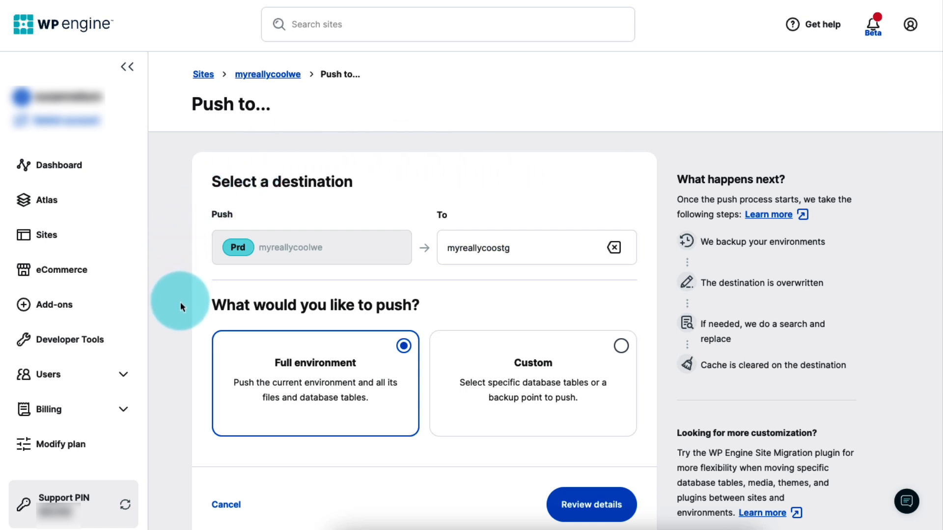
mouse_move(275, 96)
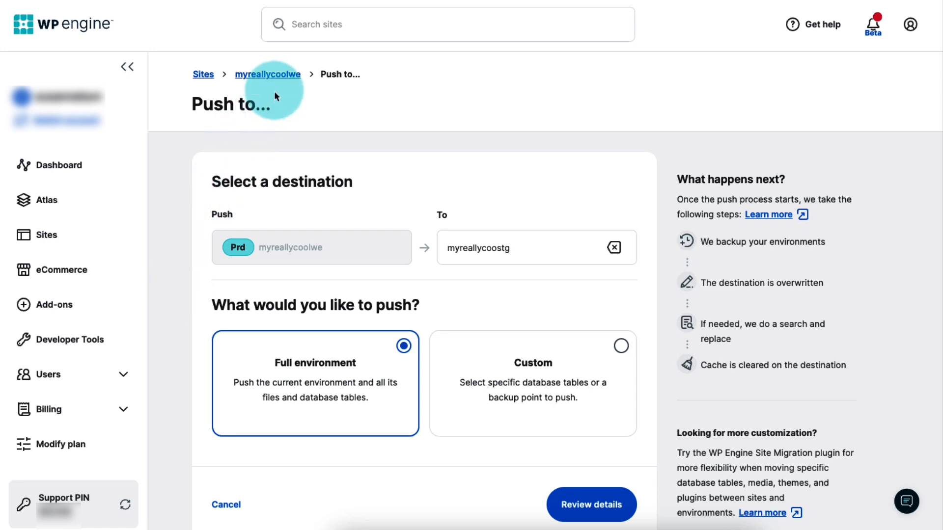
mouse_move(276, 77)
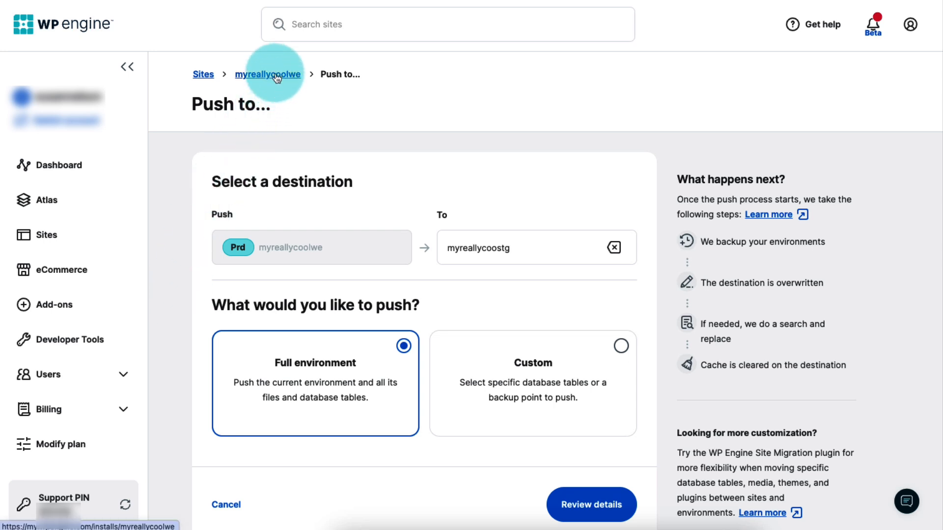
left_click(268, 74)
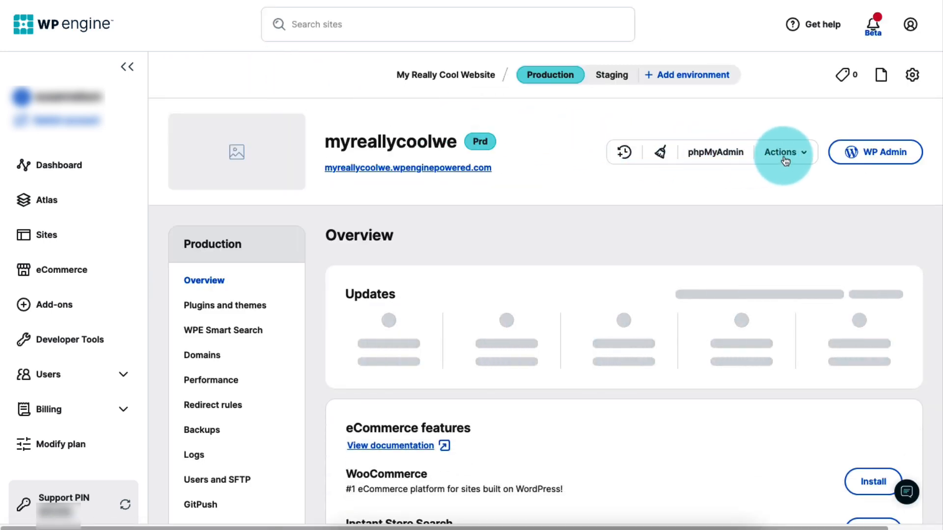
left_click(784, 152)
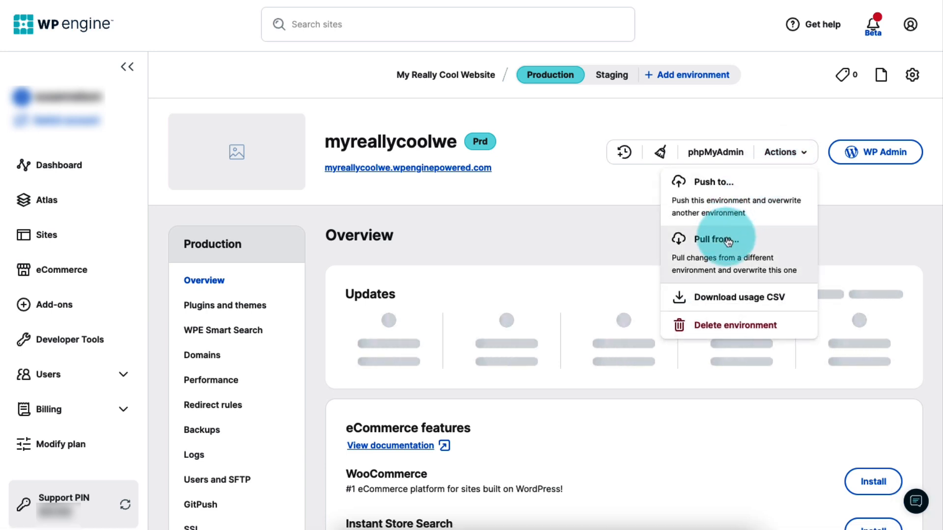
Step: Start a pull into production, keeping staging as the source environment
left_click(715, 240)
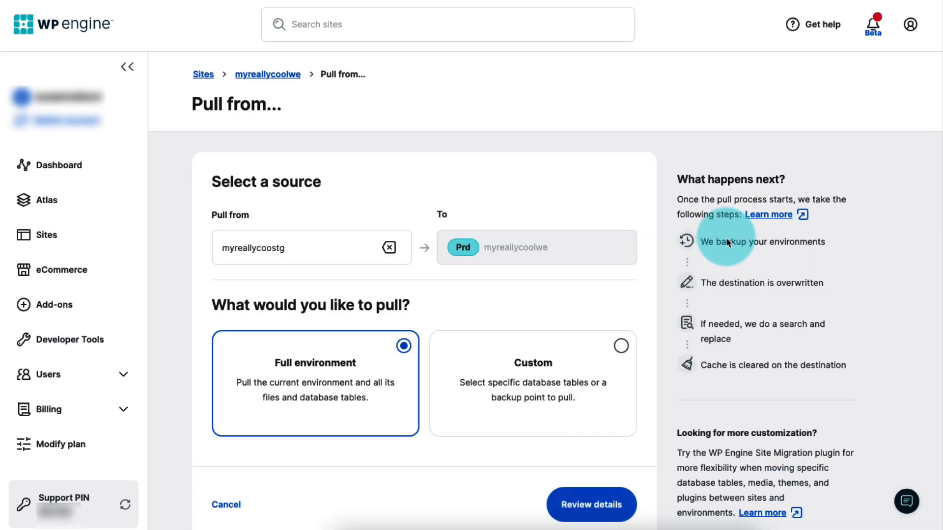
mouse_move(200, 188)
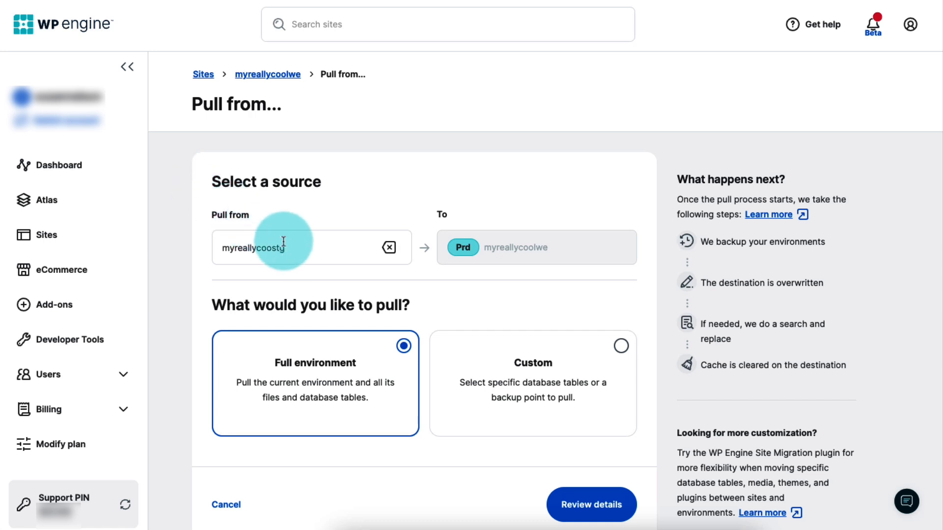
left_click(301, 247)
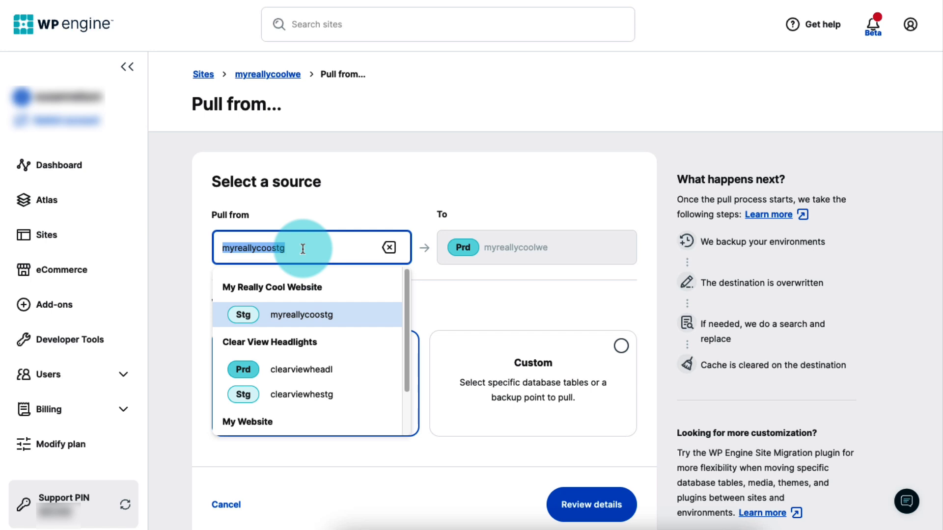
mouse_move(351, 208)
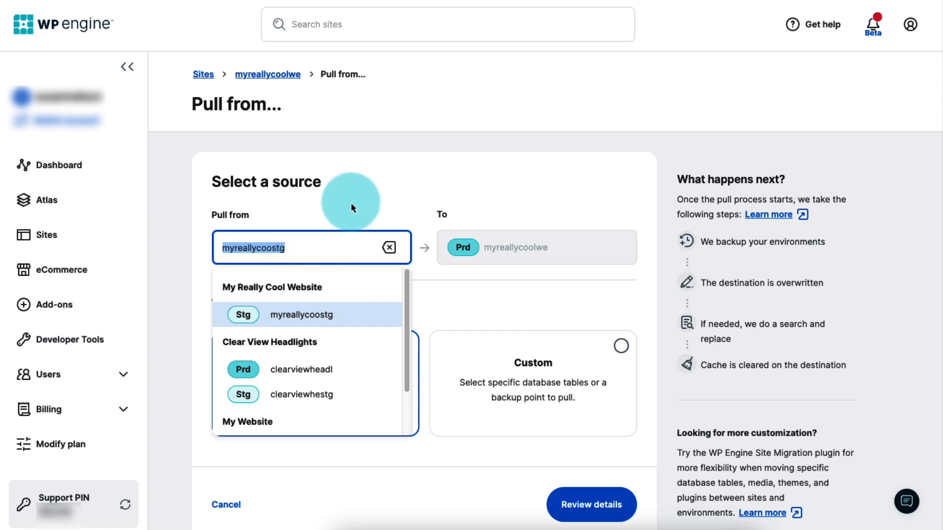
left_click(316, 315)
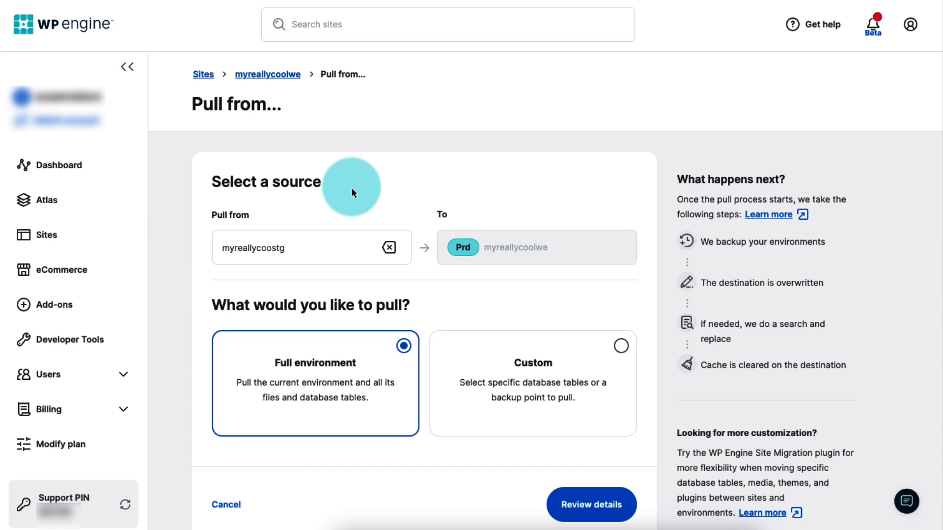
mouse_move(575, 253)
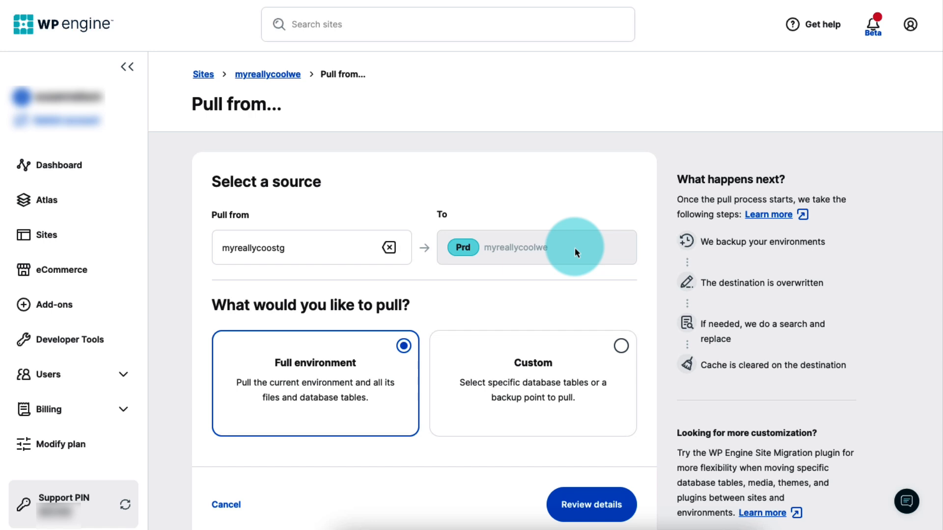
mouse_move(268, 74)
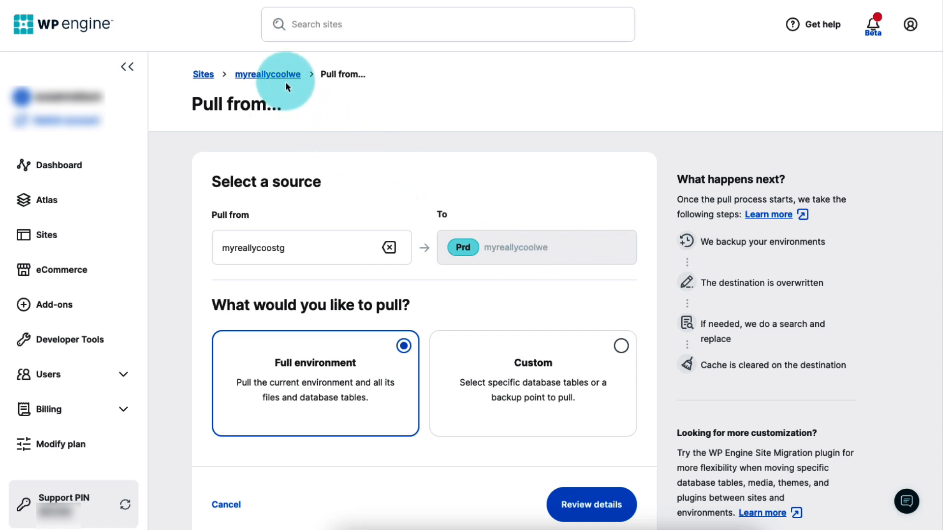
mouse_move(213, 267)
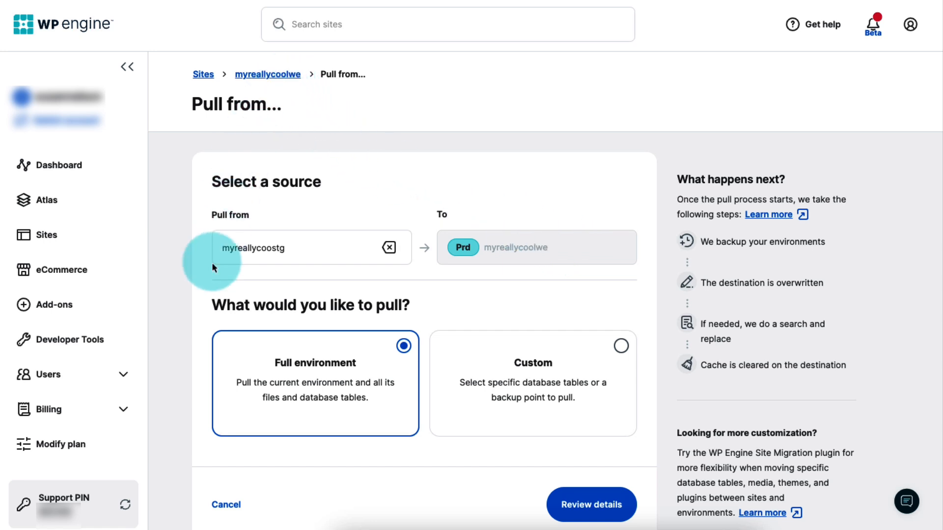
scroll("down", 3)
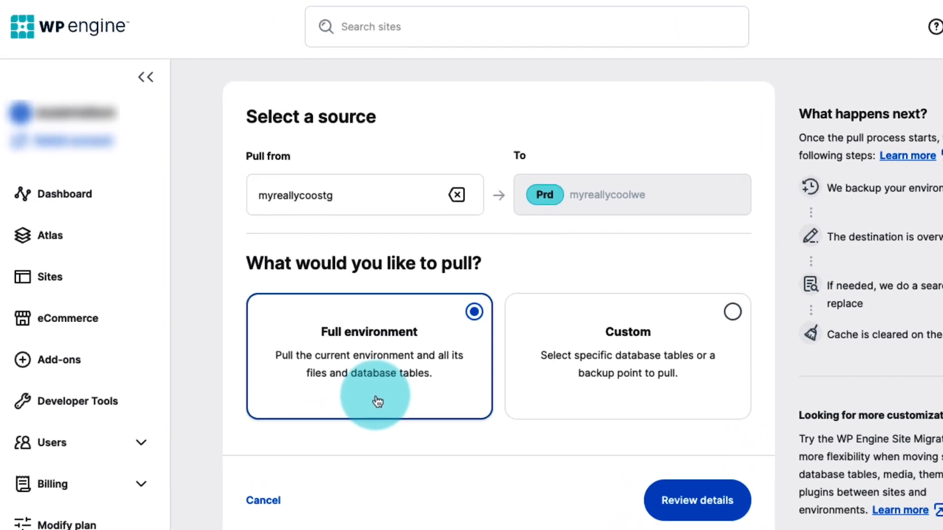
mouse_move(634, 405)
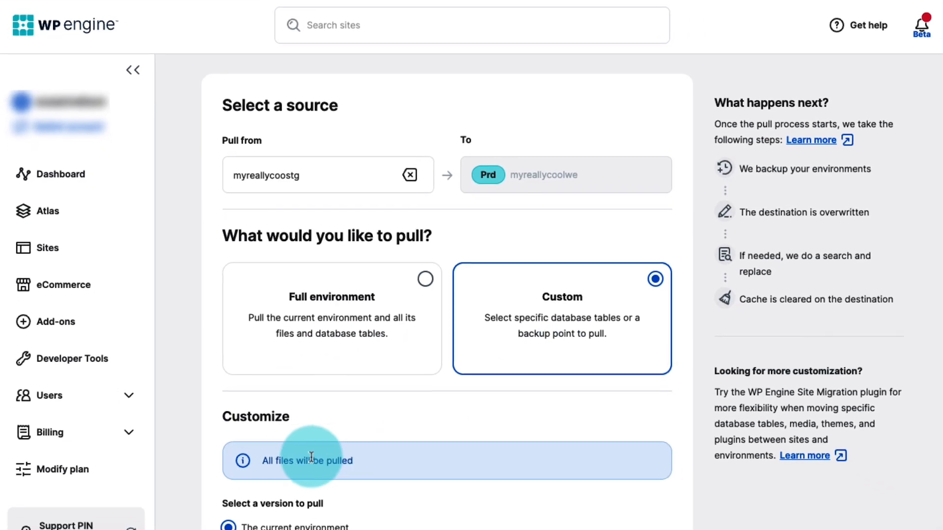
Step: Include the database in the pull, keeping the current environment and all database tables
scroll("down", 3)
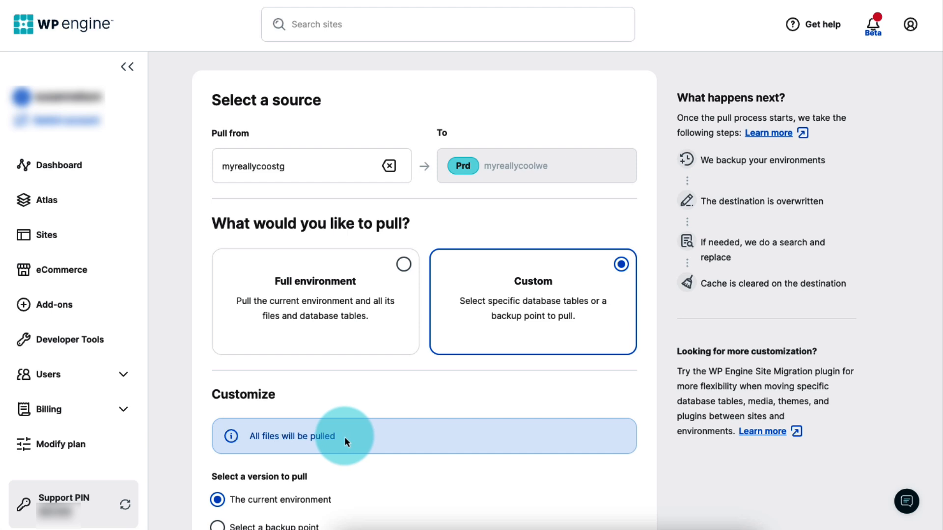
scroll("down", 3)
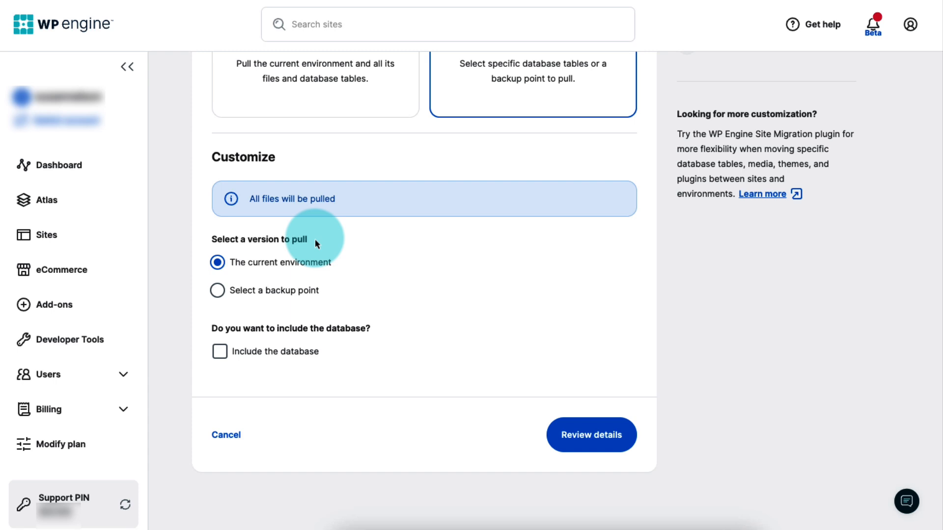
mouse_move(341, 265)
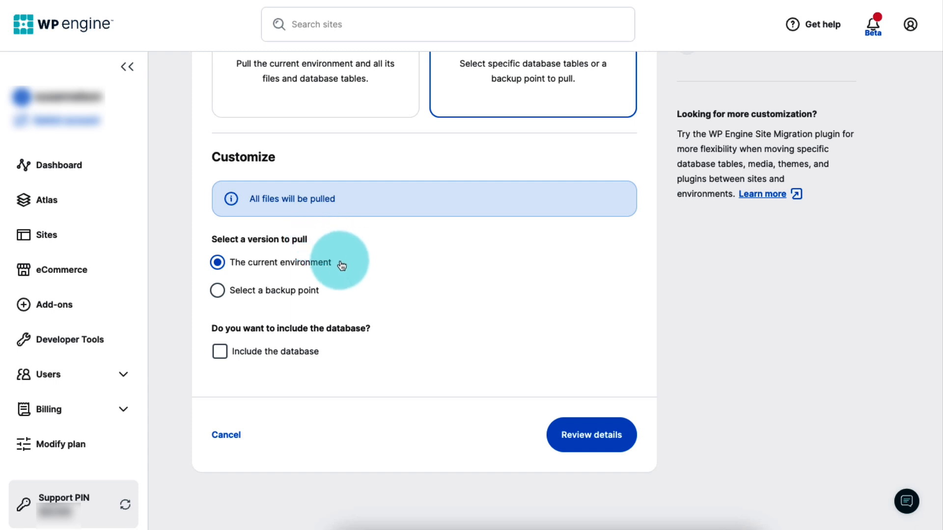
mouse_move(330, 293)
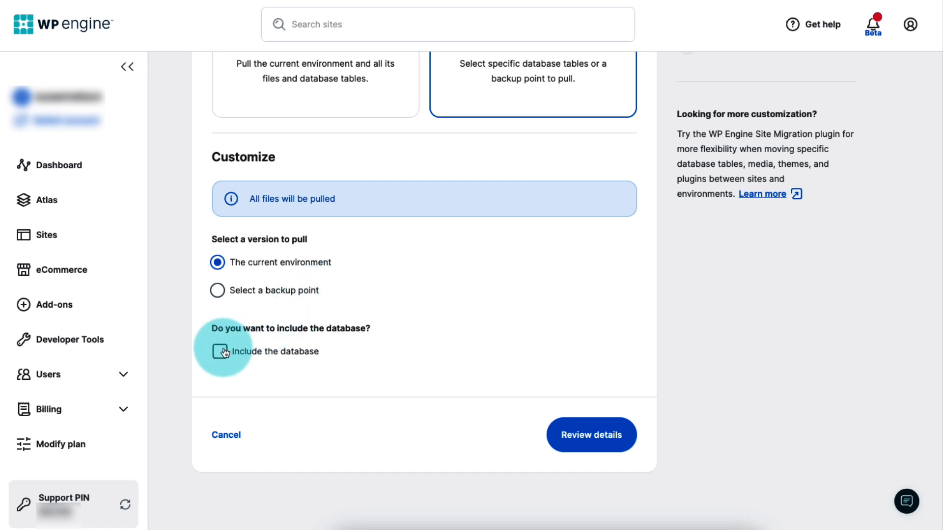
left_click(223, 351)
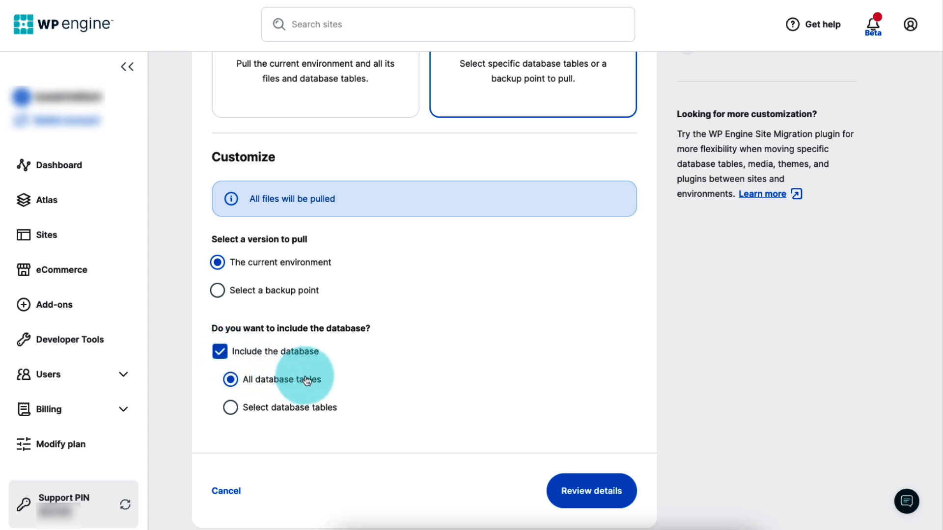
mouse_move(353, 399)
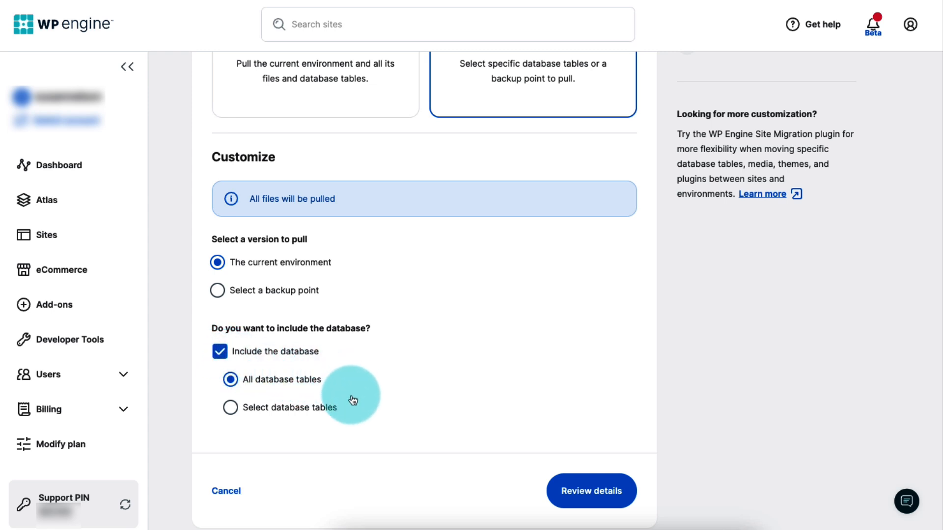
mouse_move(353, 412)
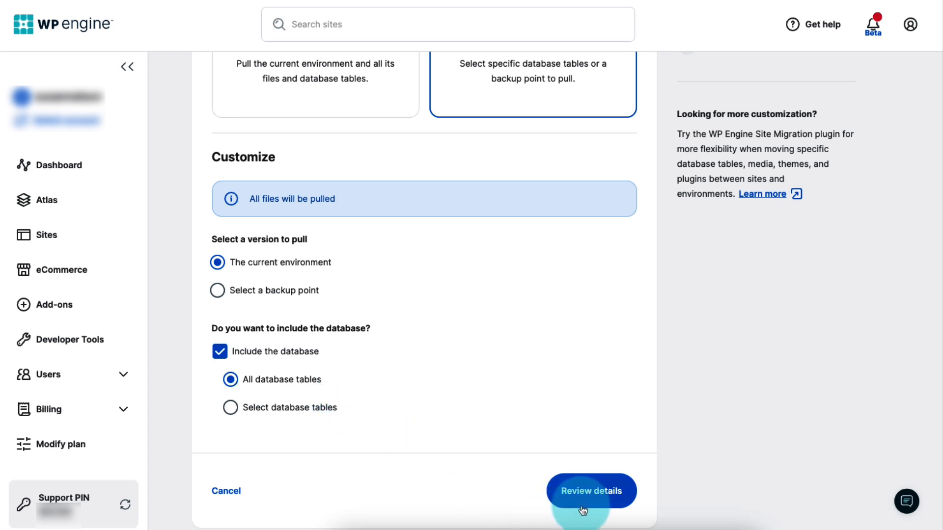
Step: Open the pull review and read the summary and What happens next steps
left_click(590, 490)
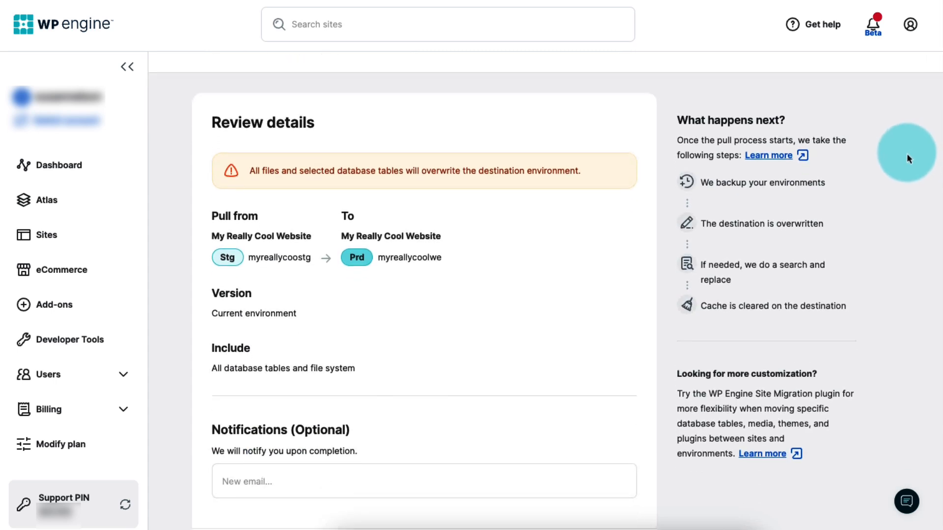
scroll("down", 3)
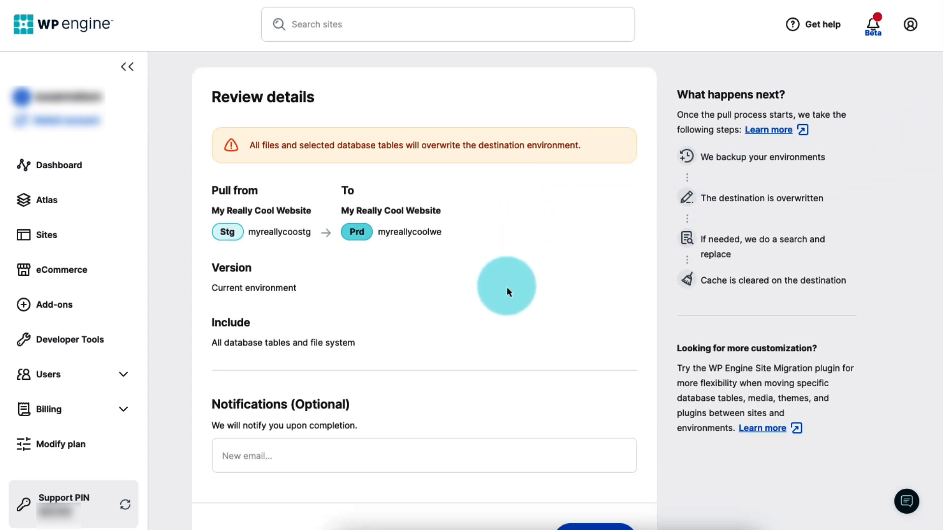
mouse_move(463, 385)
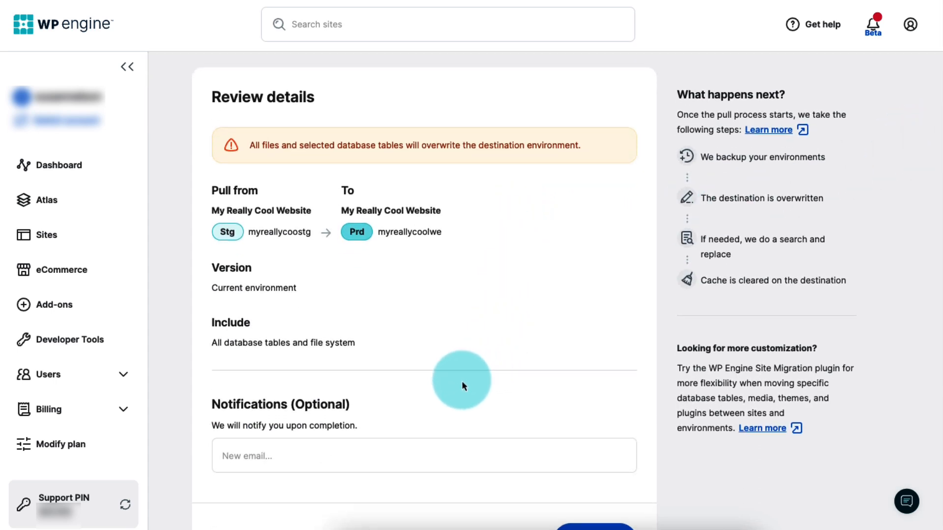
mouse_move(193, 409)
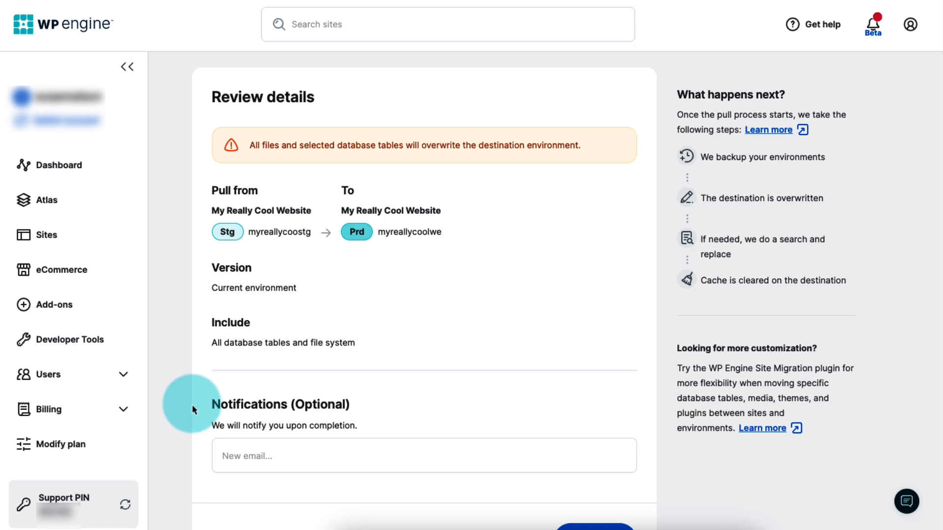
mouse_move(201, 458)
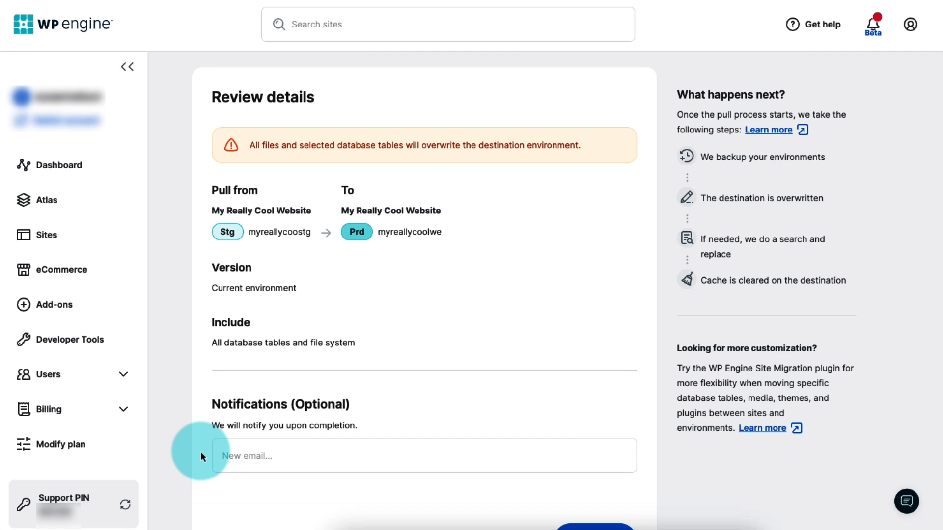
mouse_move(863, 195)
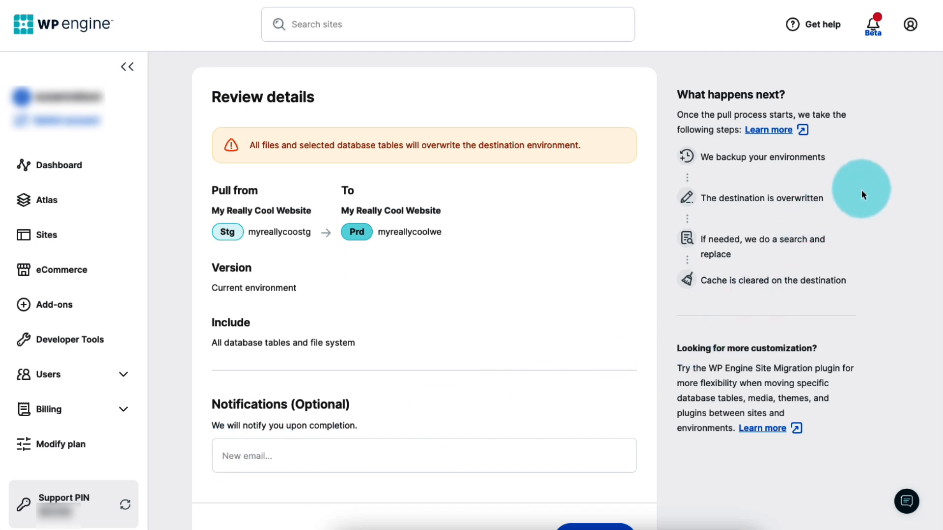
mouse_move(843, 160)
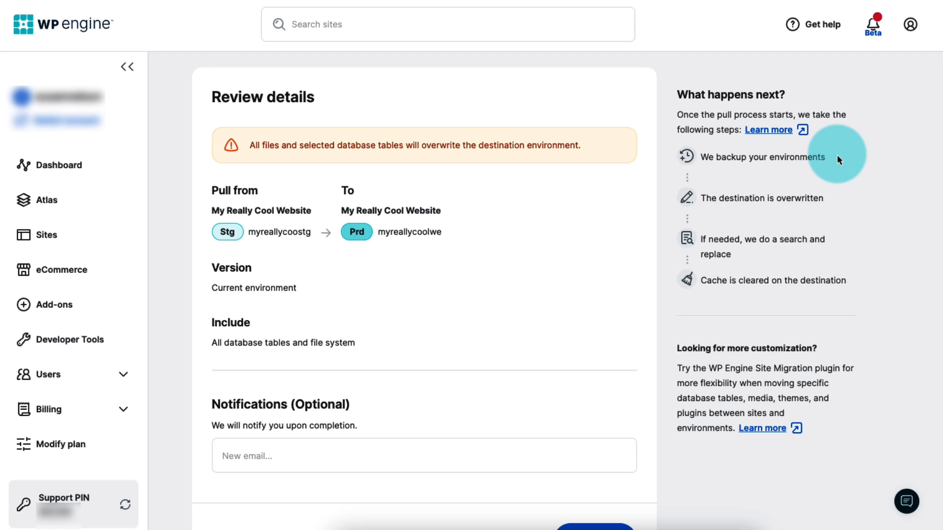
mouse_move(838, 202)
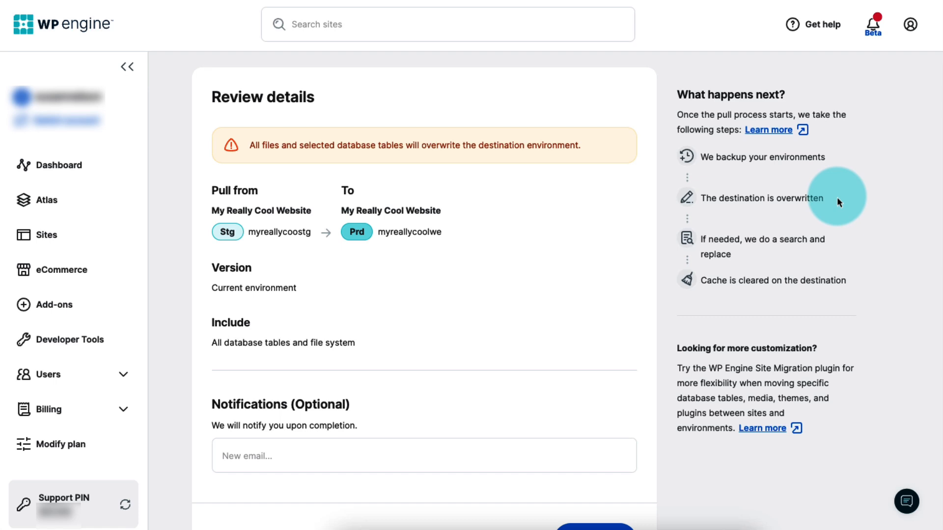
mouse_move(835, 243)
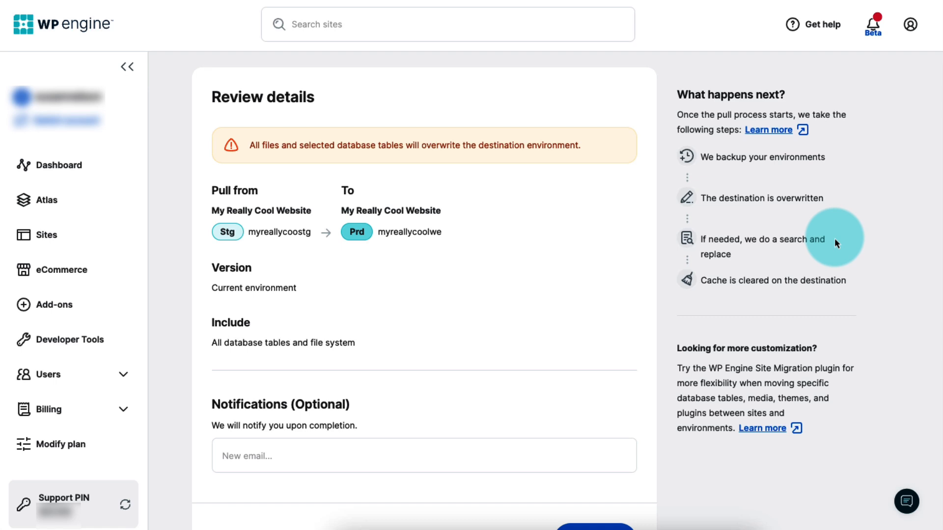
mouse_move(858, 281)
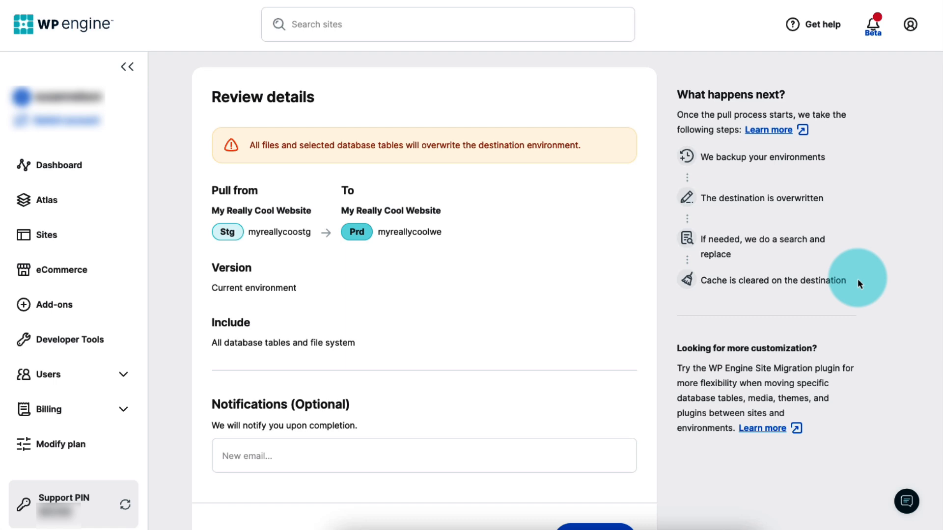
scroll("down", 3)
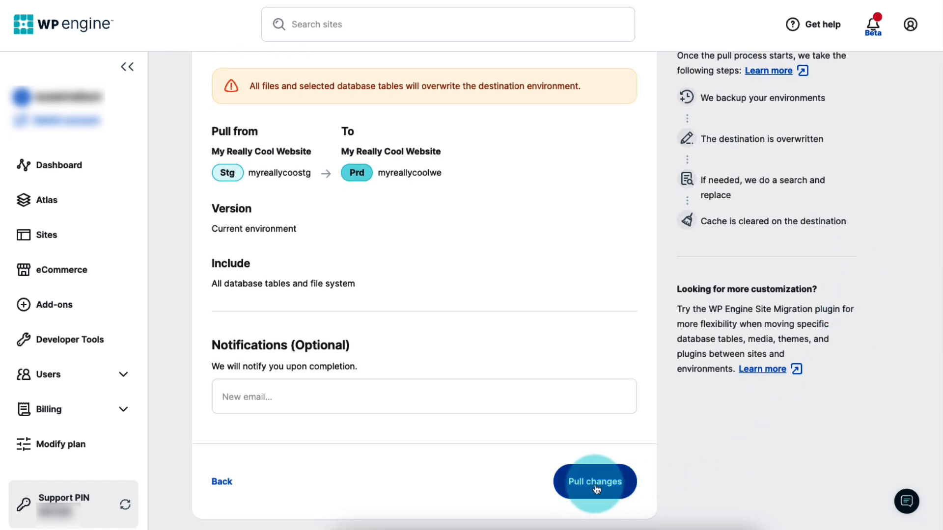
Step: Pull changes from staging to production, then go to Support through the help menu
left_click(595, 482)
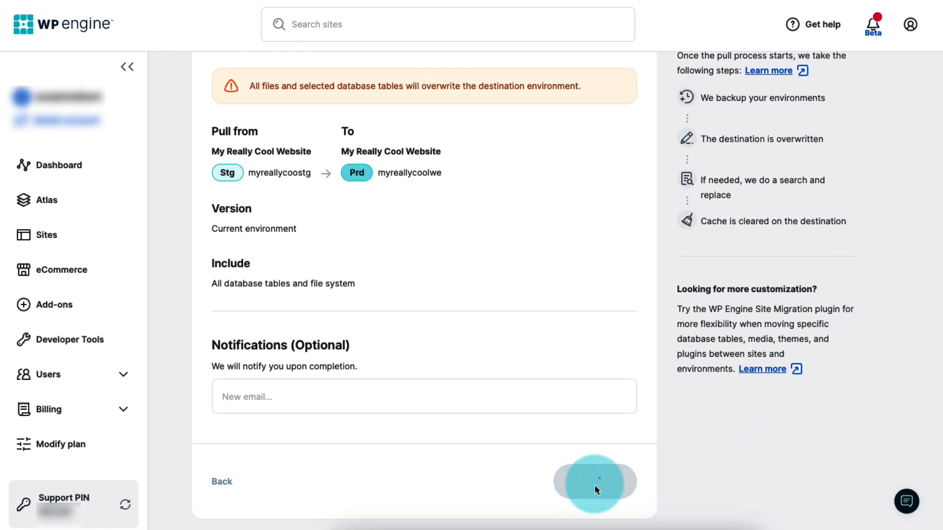
left_click(594, 482)
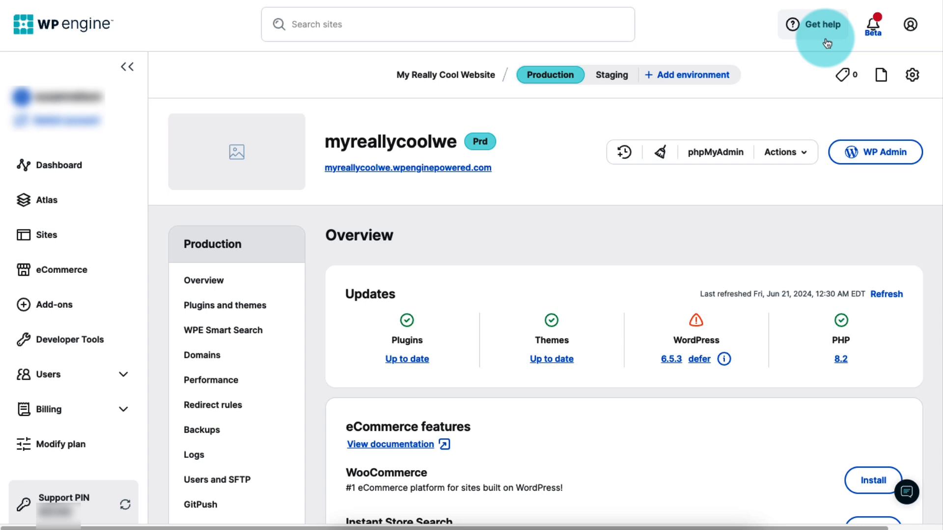
left_click(819, 24)
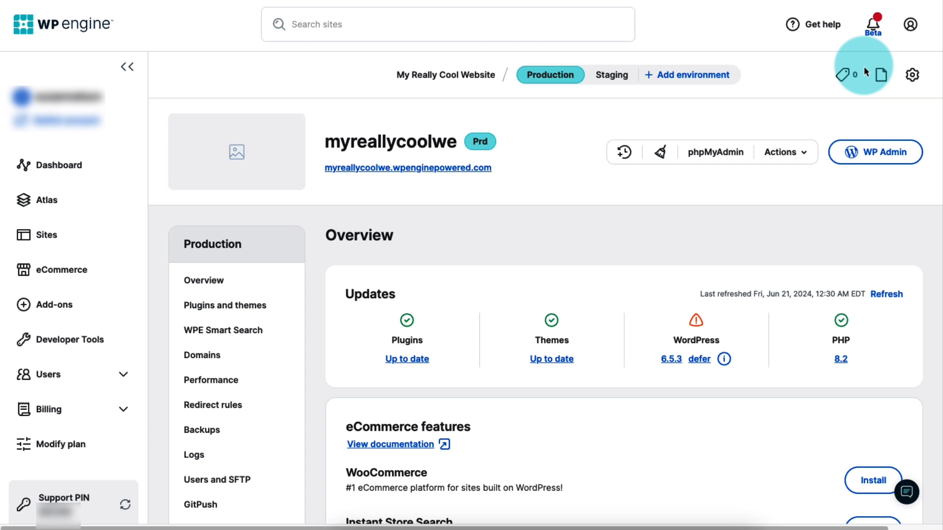
left_click(820, 25)
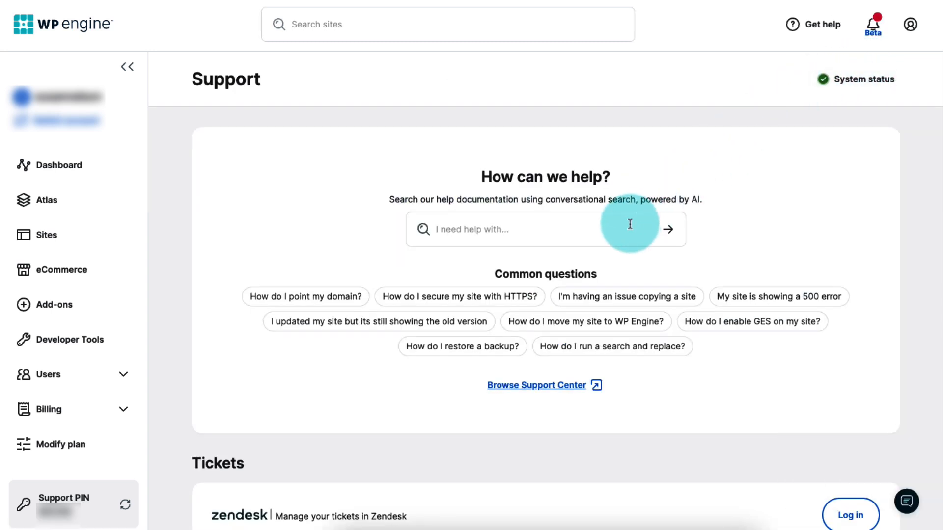
mouse_move(636, 246)
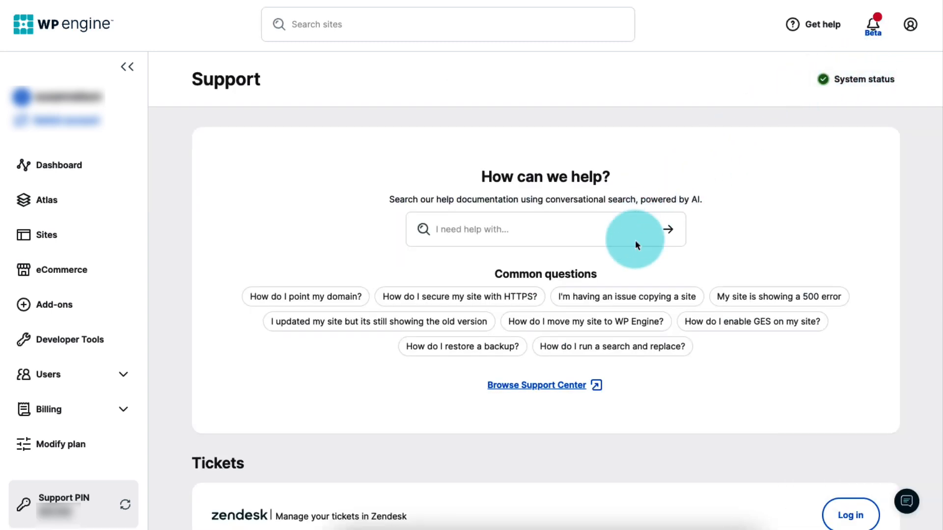
left_click(907, 502)
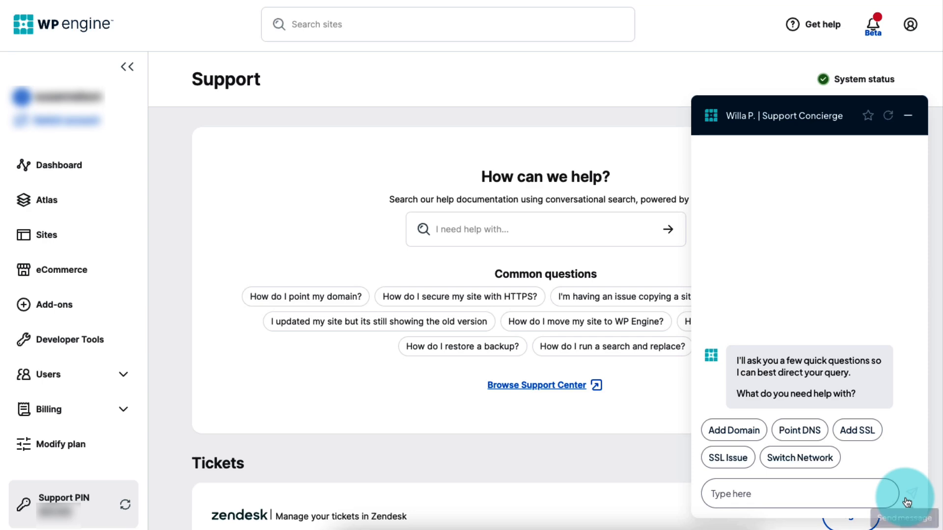
mouse_move(909, 116)
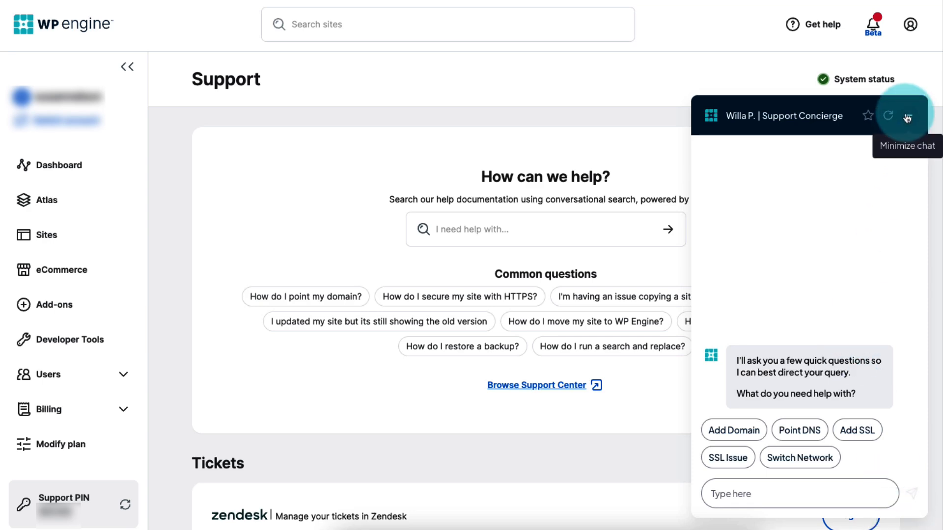
left_click(907, 116)
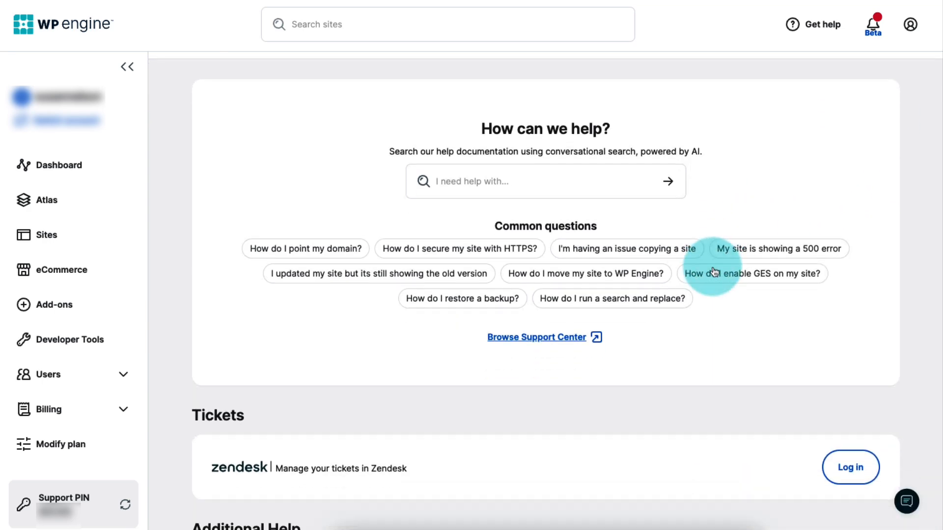
scroll("down", 3)
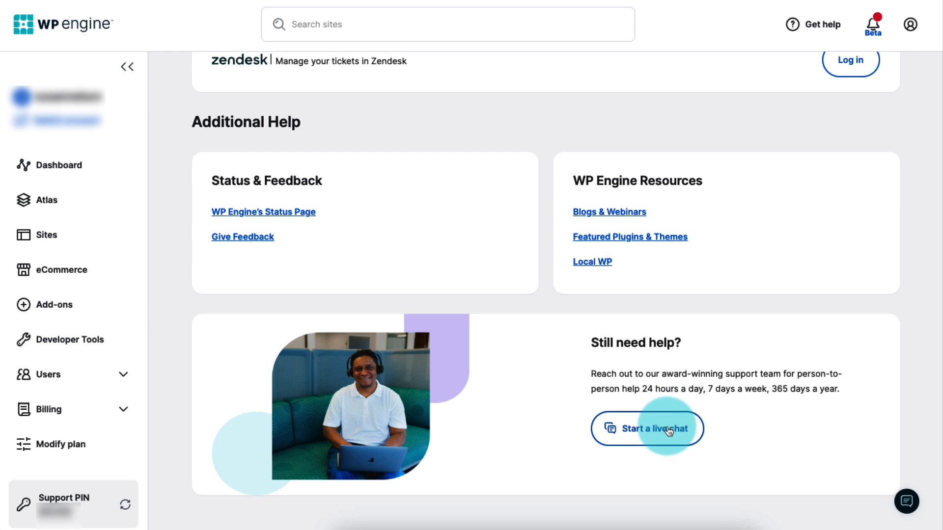